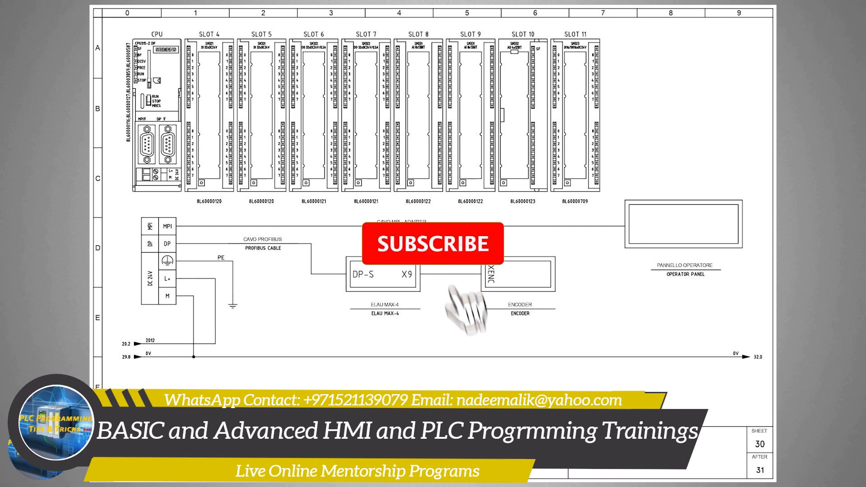
pyautogui.click(432, 243)
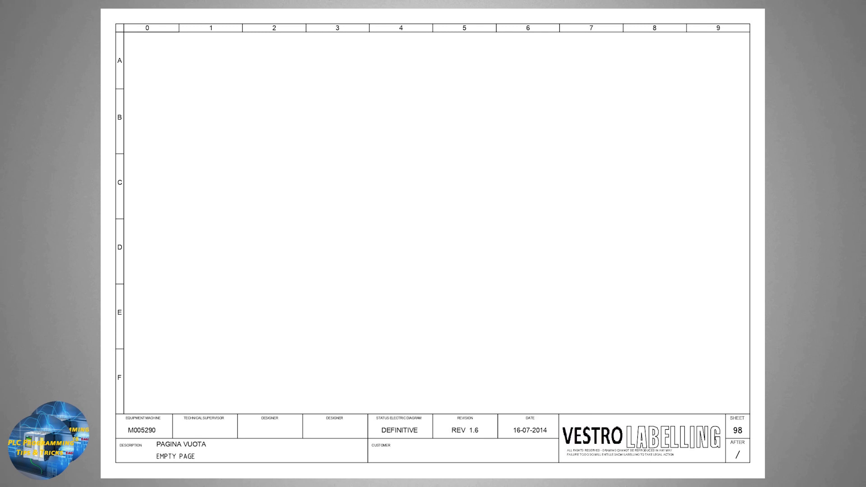
pyautogui.click(120, 28)
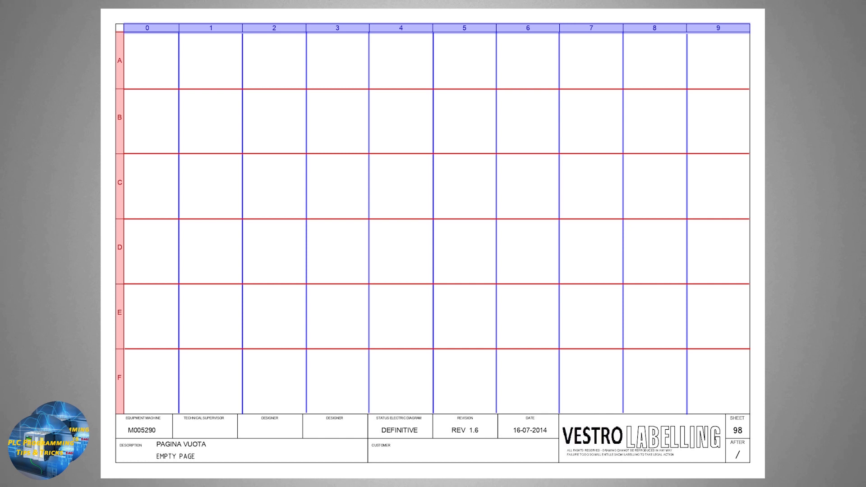
pyautogui.click(147, 28)
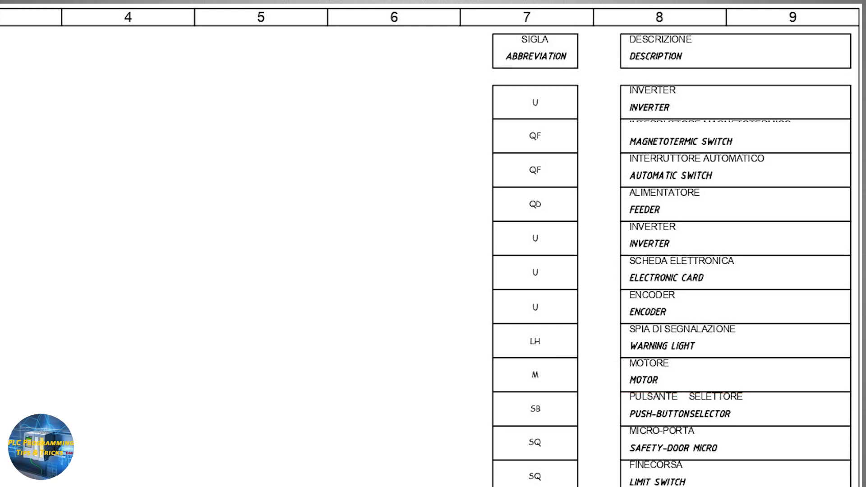
pyautogui.scroll(-3)
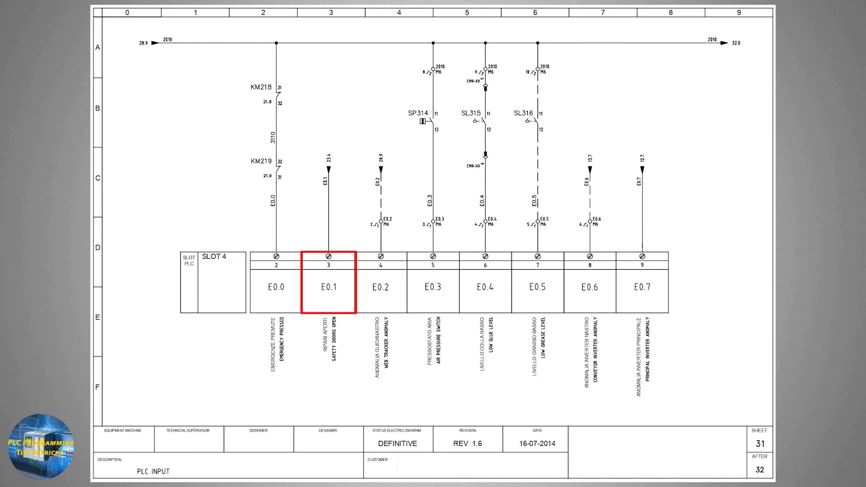
pyautogui.click(590, 287)
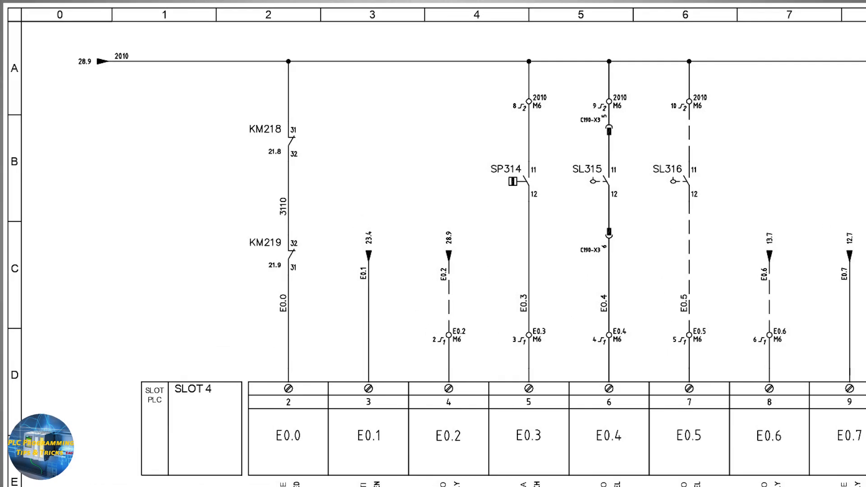
pyautogui.click(268, 15)
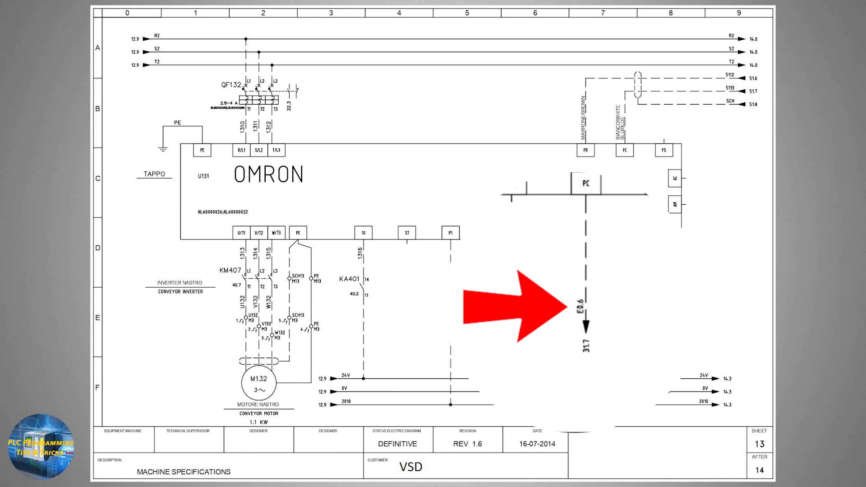
pyautogui.click(584, 183)
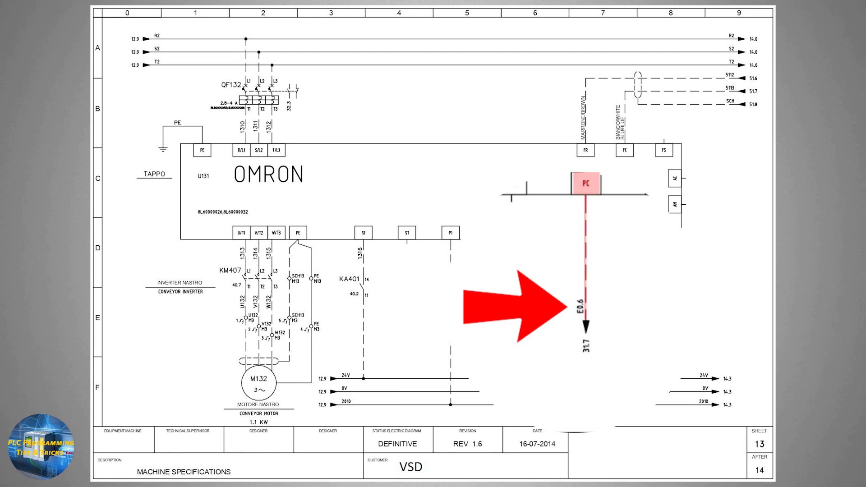